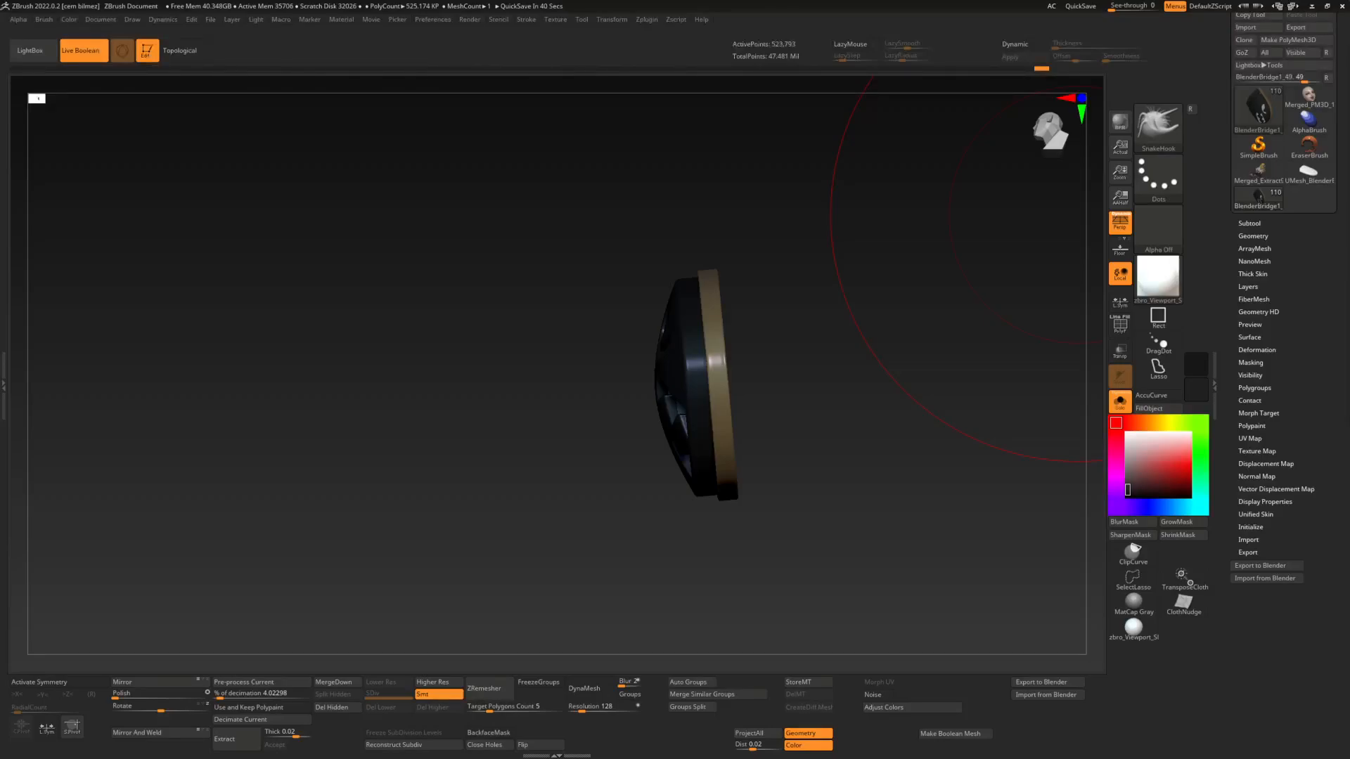
mouse_move(825, 186)
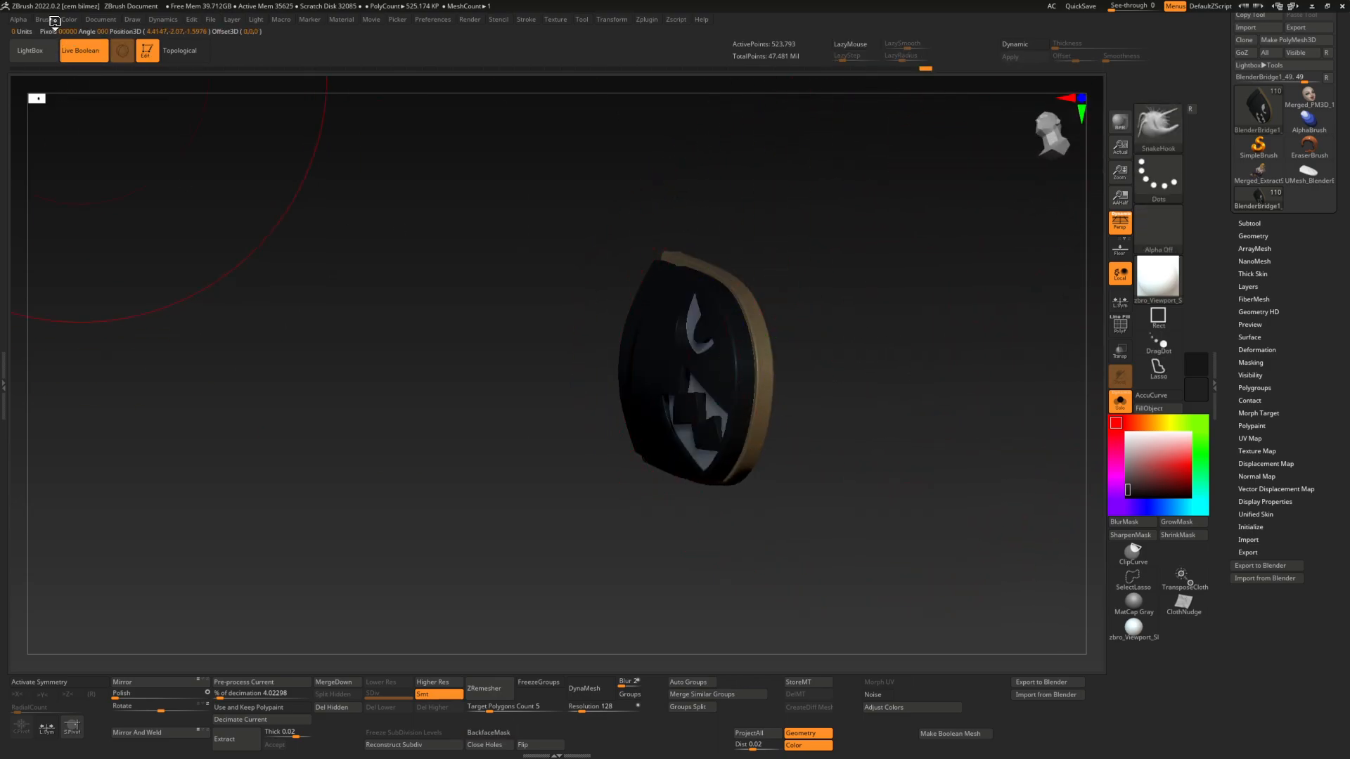
- Bring up the Brush menu's Auto Masking options with BackfaceMask shown for the SnakeHook brush
left_click(44, 18)
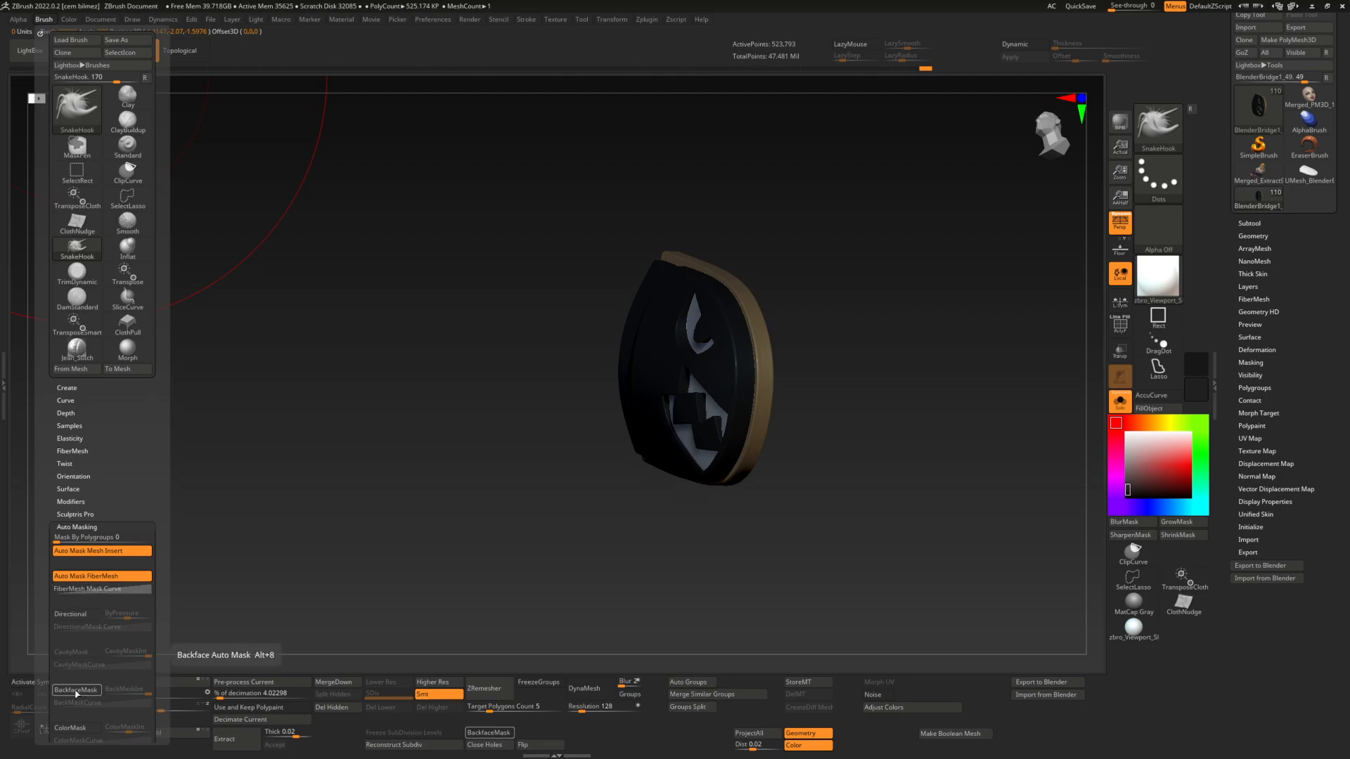